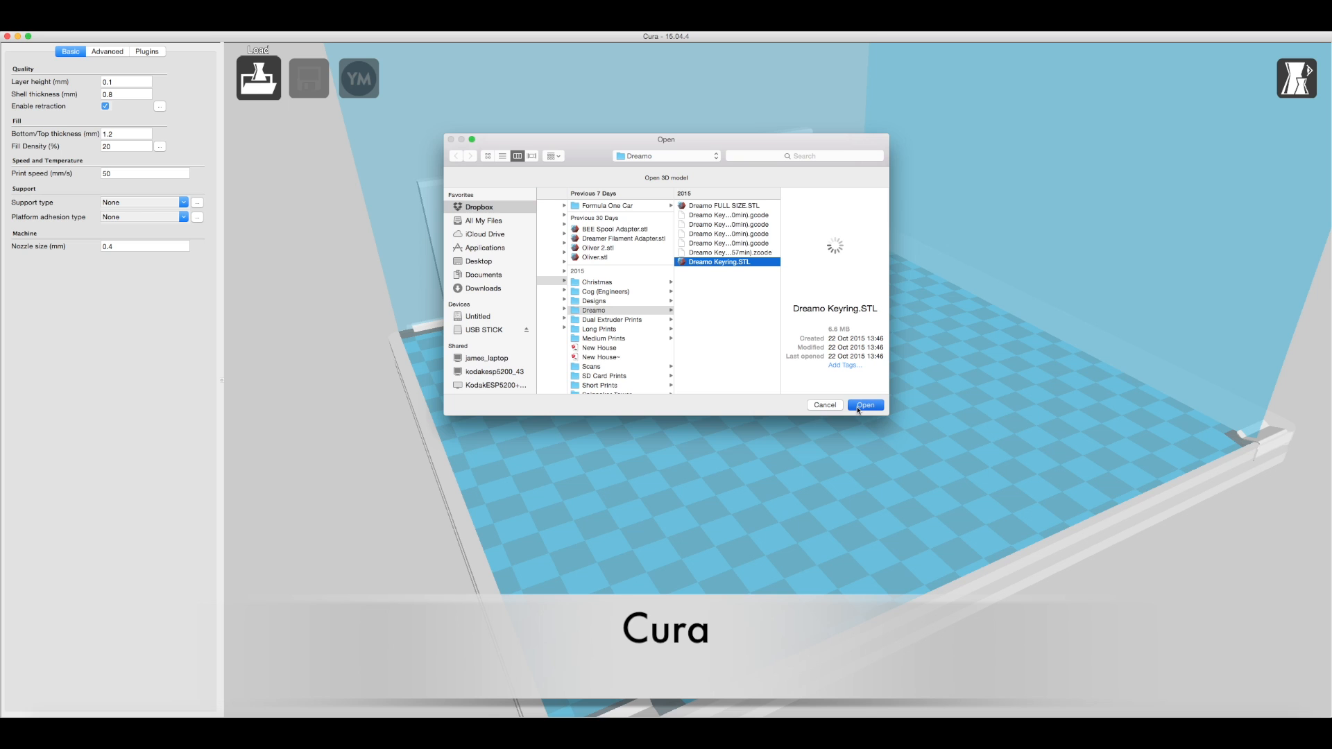
# Load Dreamo Keyring.STL onto the Ultimaker 2+ build plate.
pyautogui.click(866, 405)
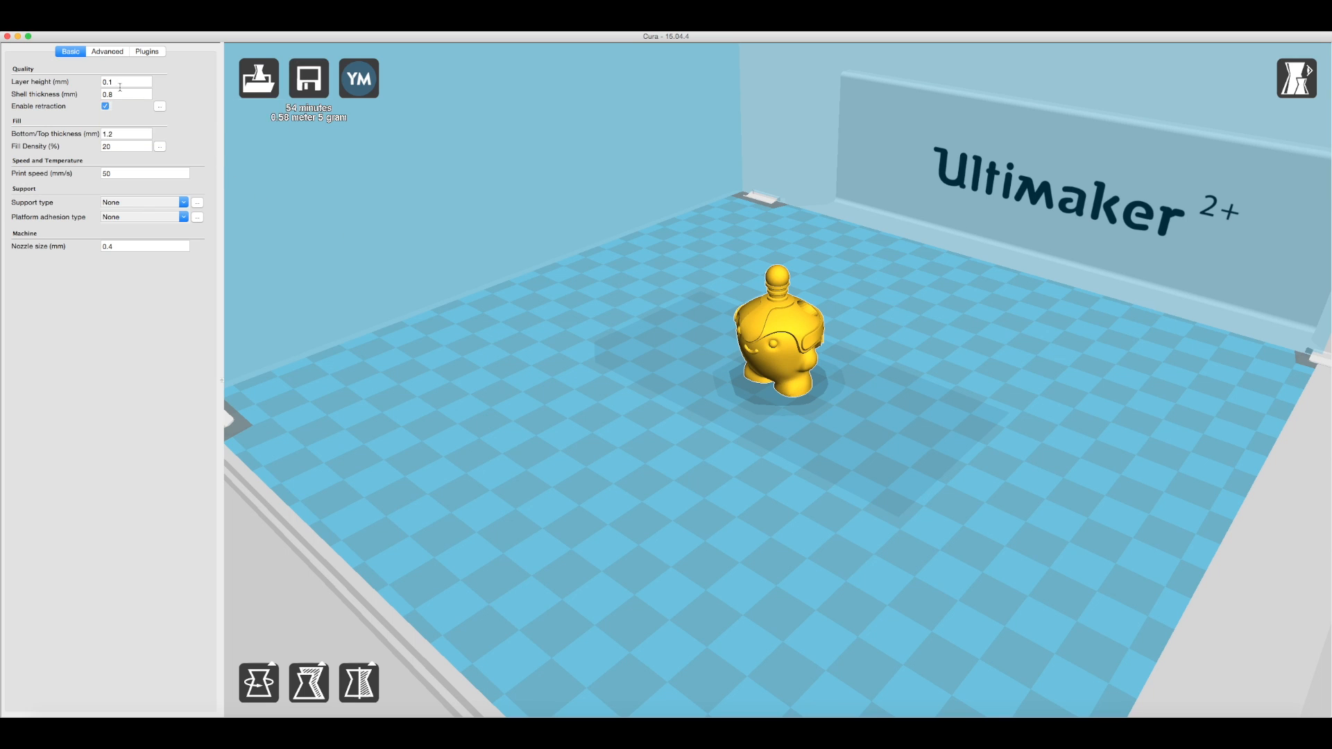
pyautogui.moveTo(138, 94)
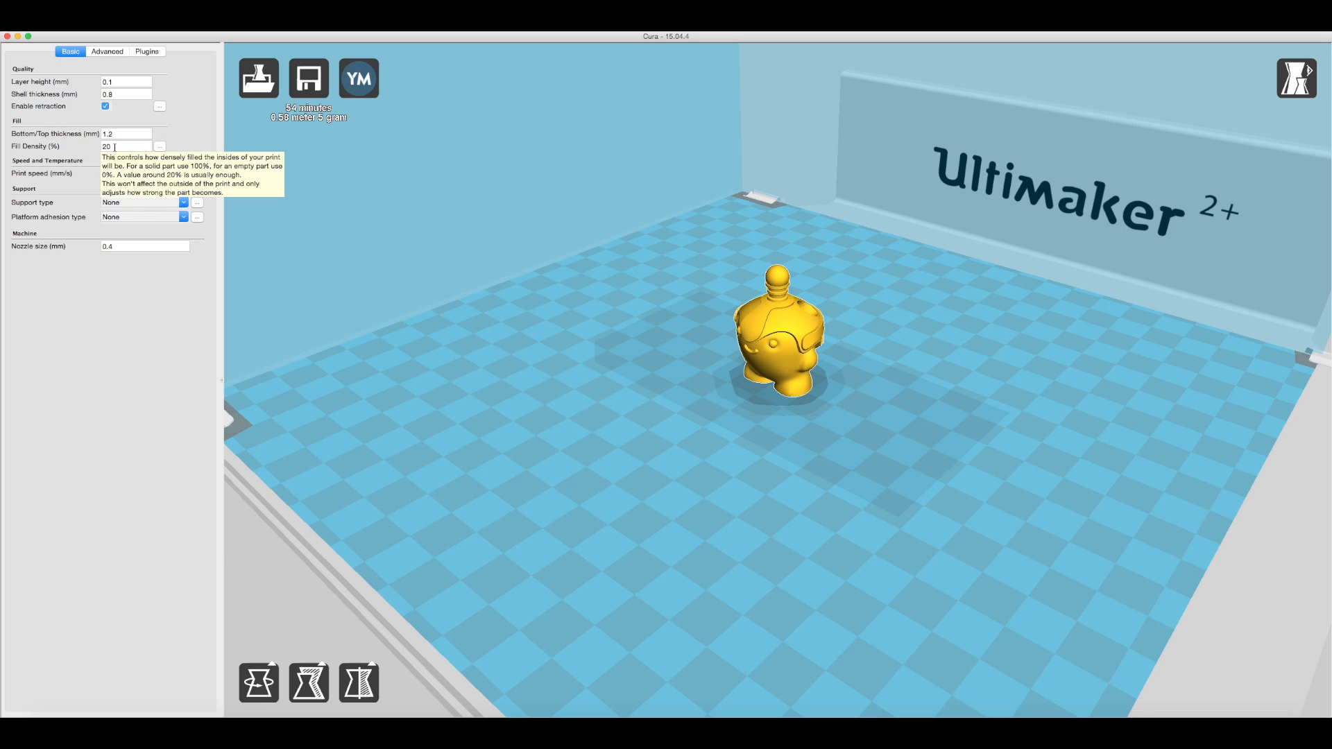
pyautogui.moveTo(131, 202)
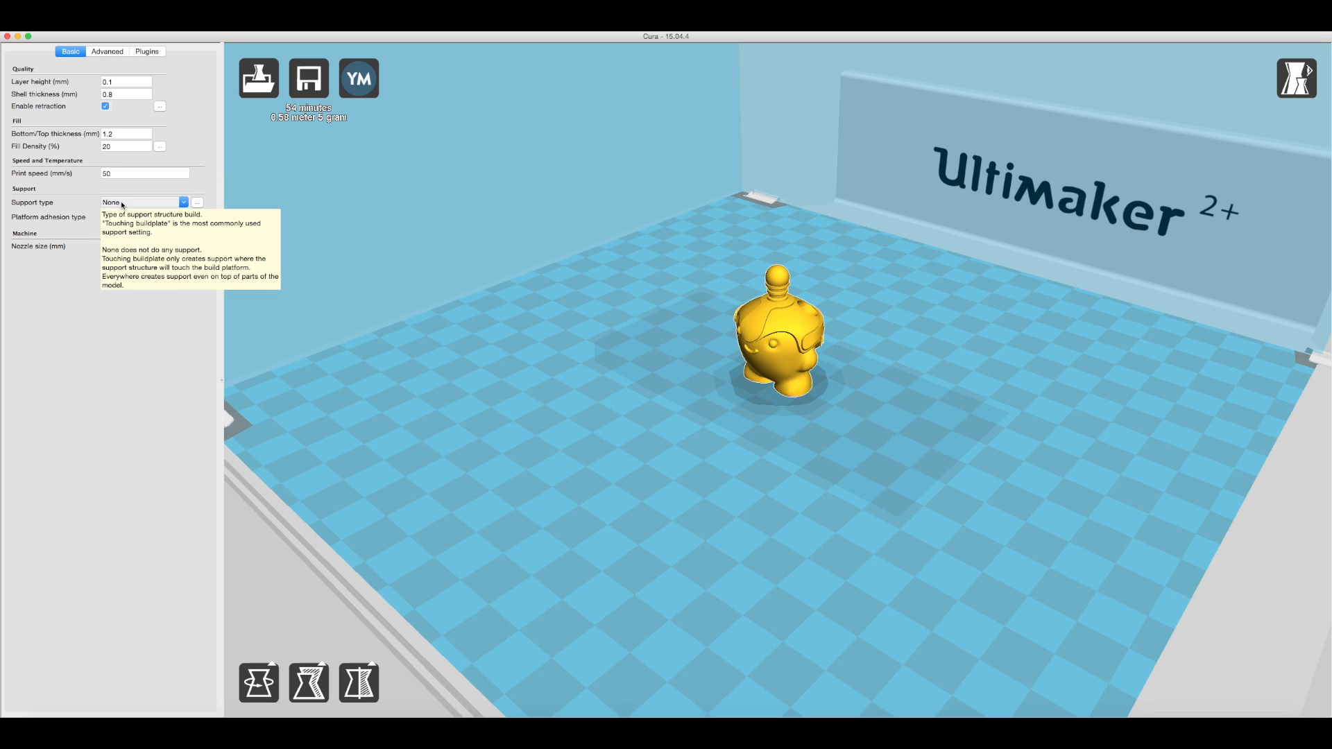
pyautogui.moveTo(146, 247)
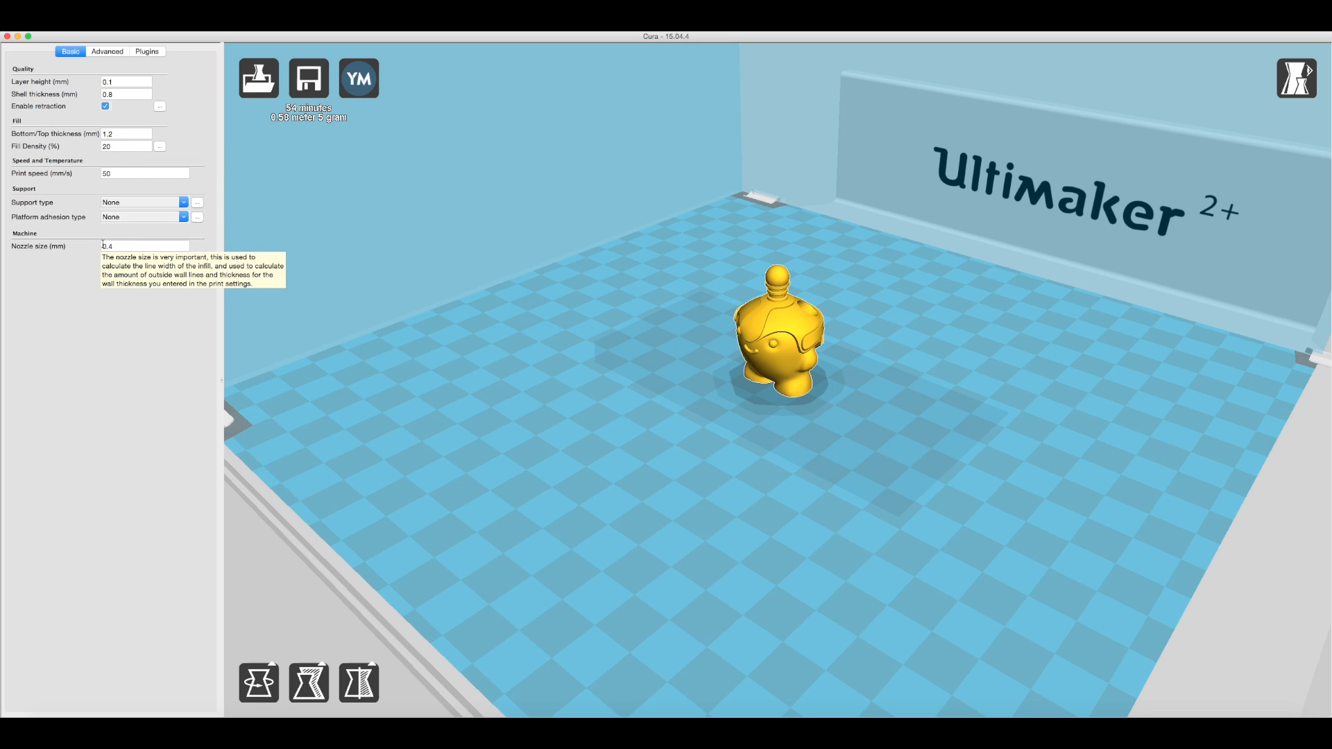
pyautogui.moveTo(1291, 96)
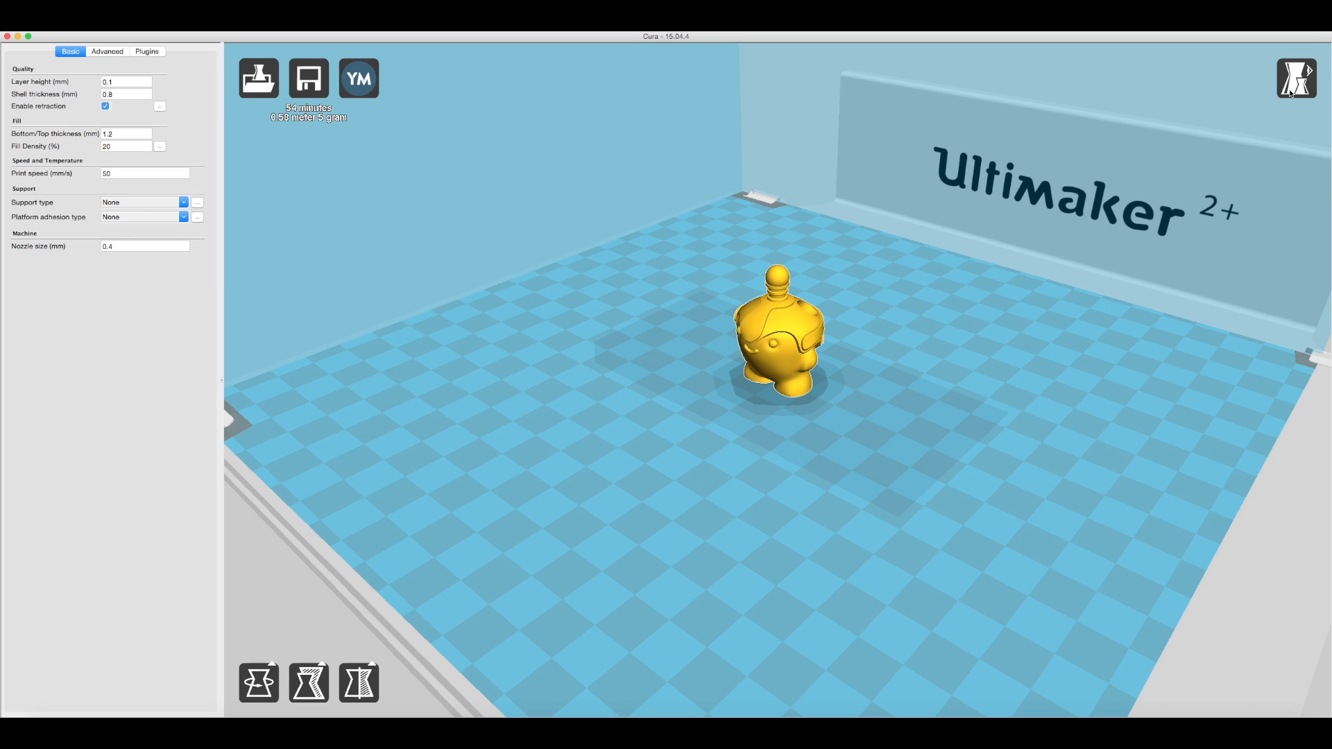
# Show the keyring in Layers view and step down from ~280 through 202 to the base layers.
pyautogui.click(1294, 76)
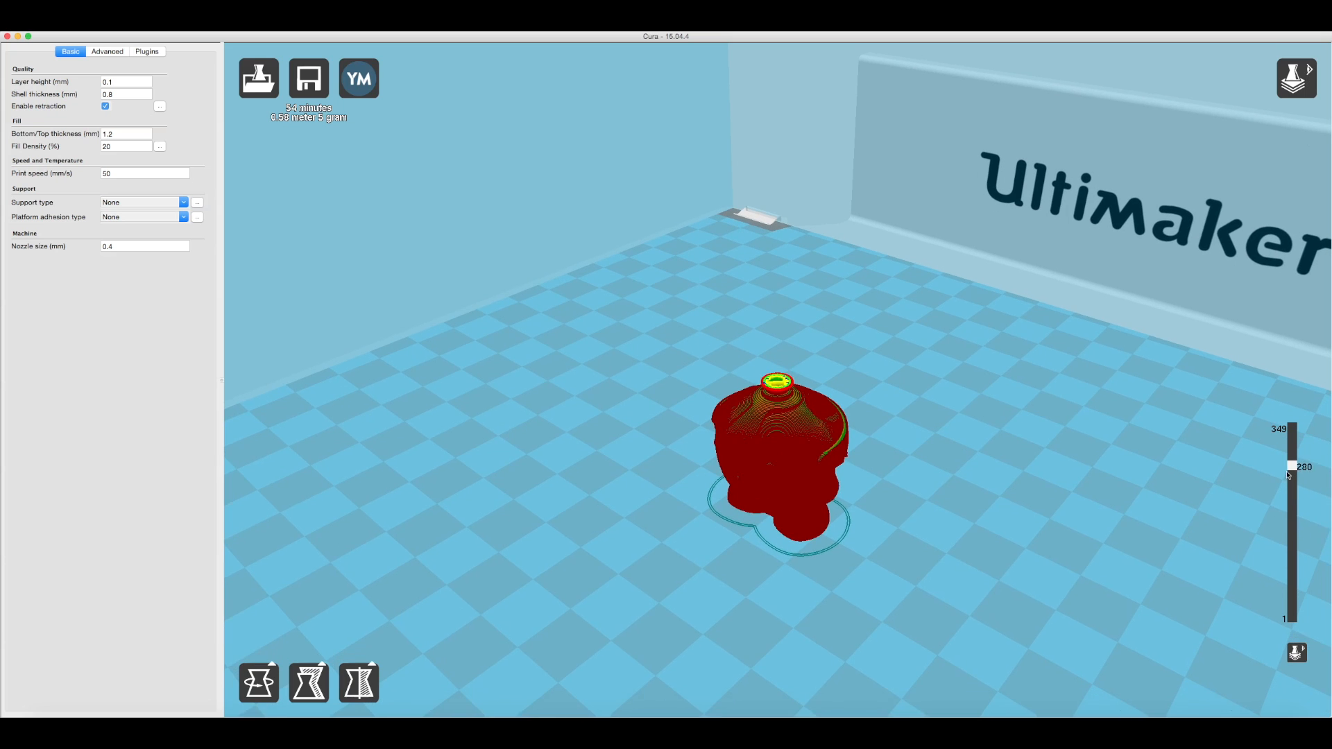
pyautogui.moveTo(1288, 475); pyautogui.dragTo(1288, 532)
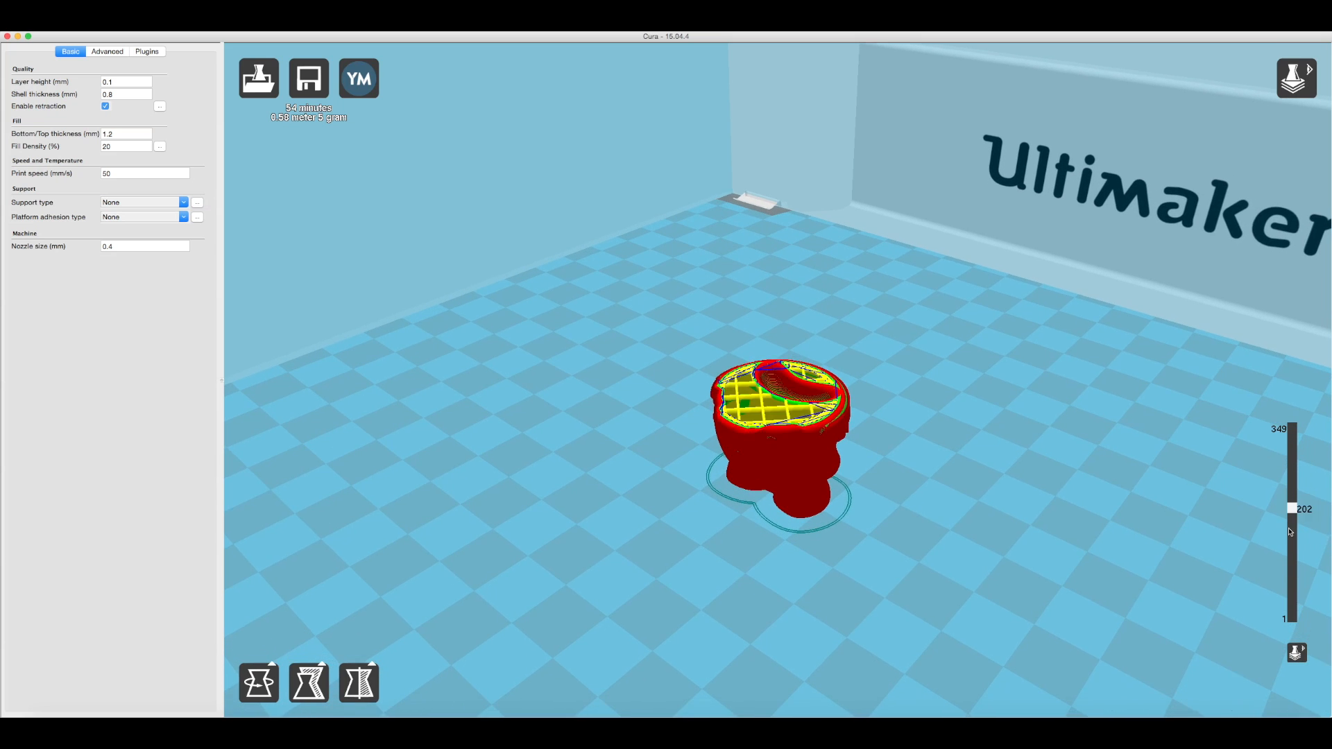
pyautogui.moveTo(1288, 509); pyautogui.dragTo(1288, 557)
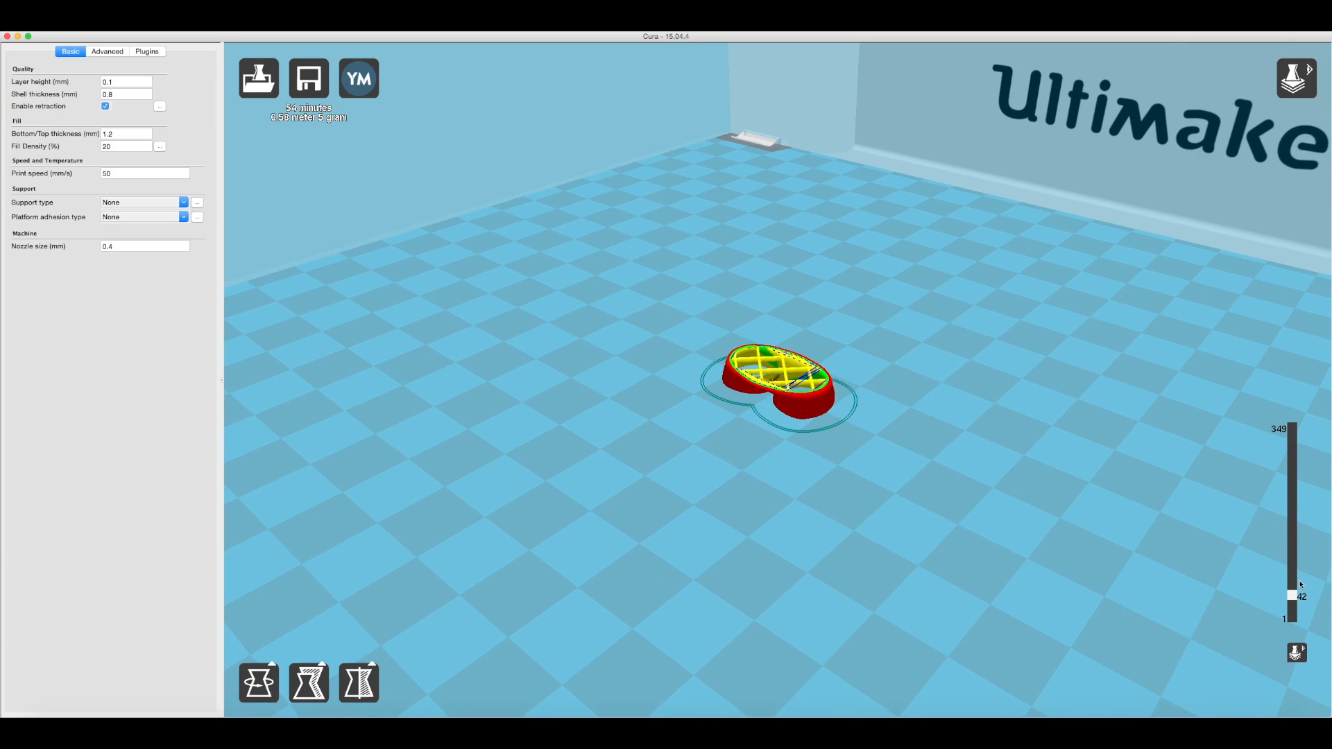
pyautogui.moveTo(1289, 595); pyautogui.dragTo(1289, 481)
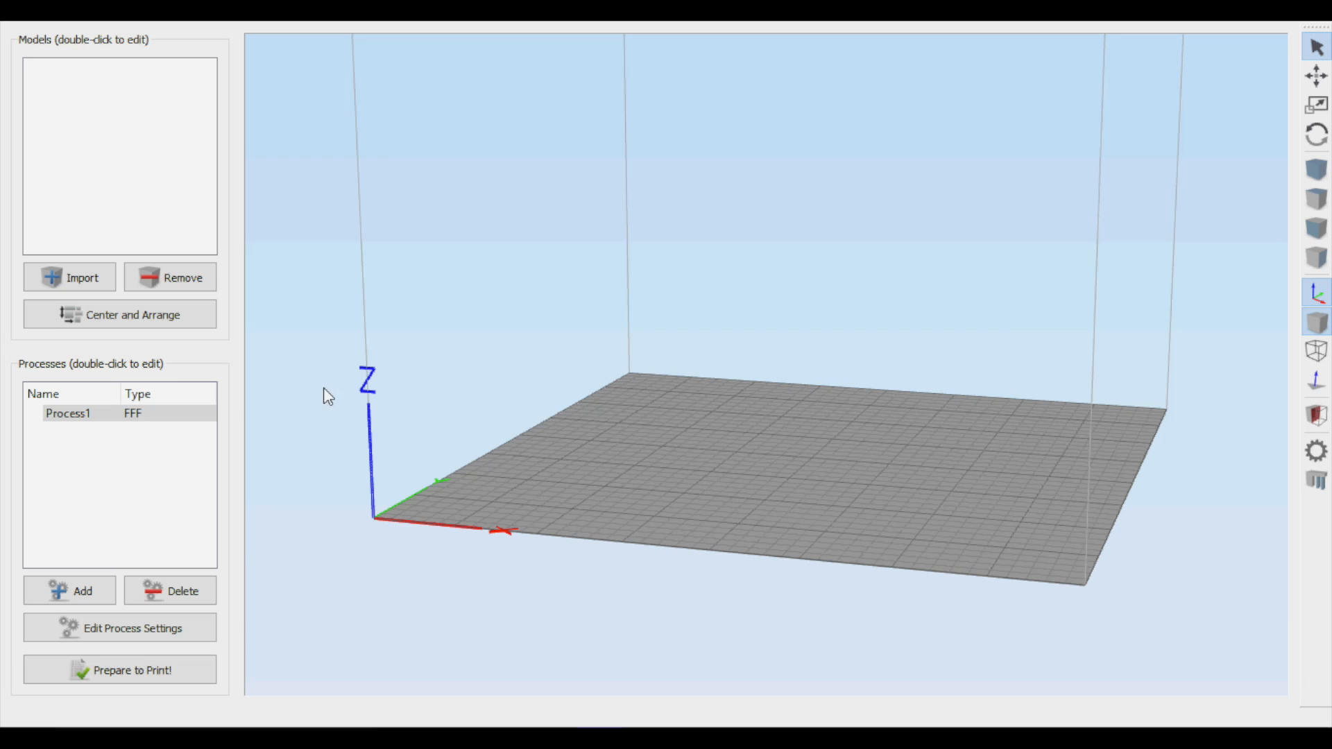
# Import the Dreamo Keyring model from the Desktop onto the build platform.
pyautogui.click(70, 276)
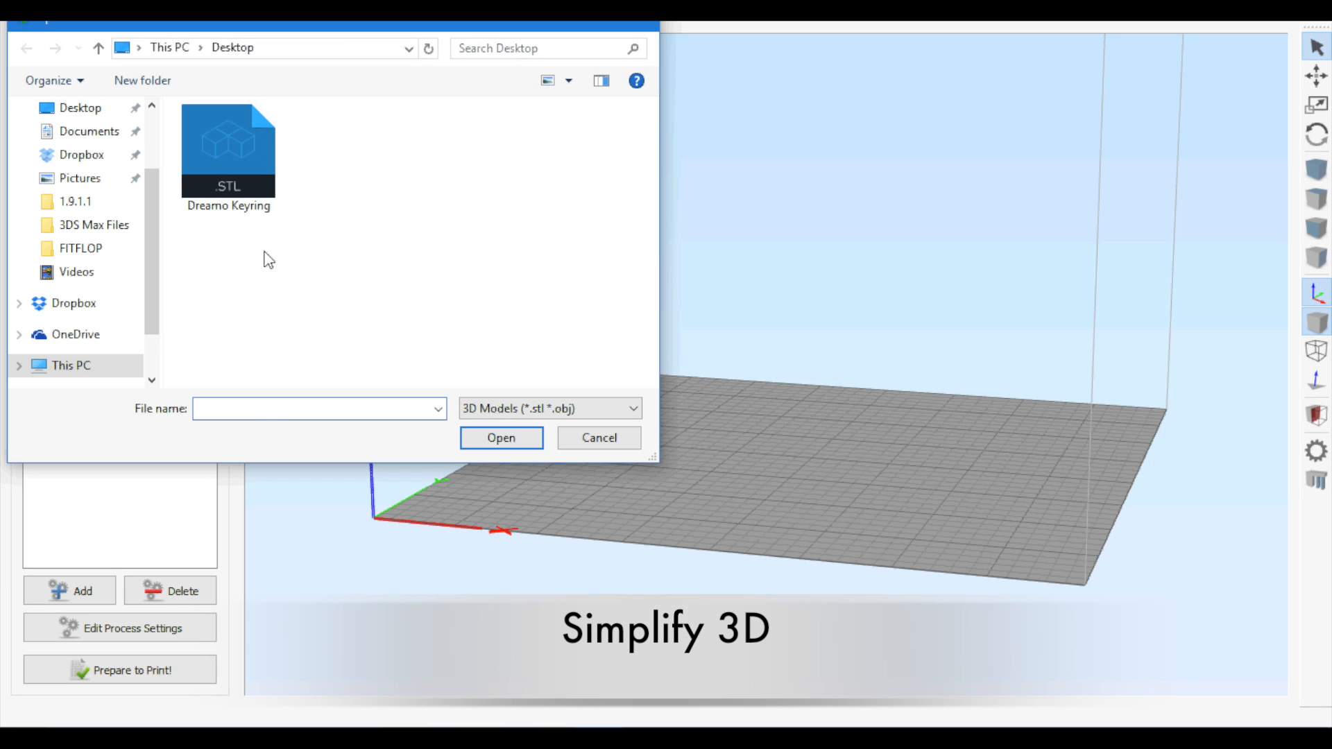
pyautogui.click(501, 437)
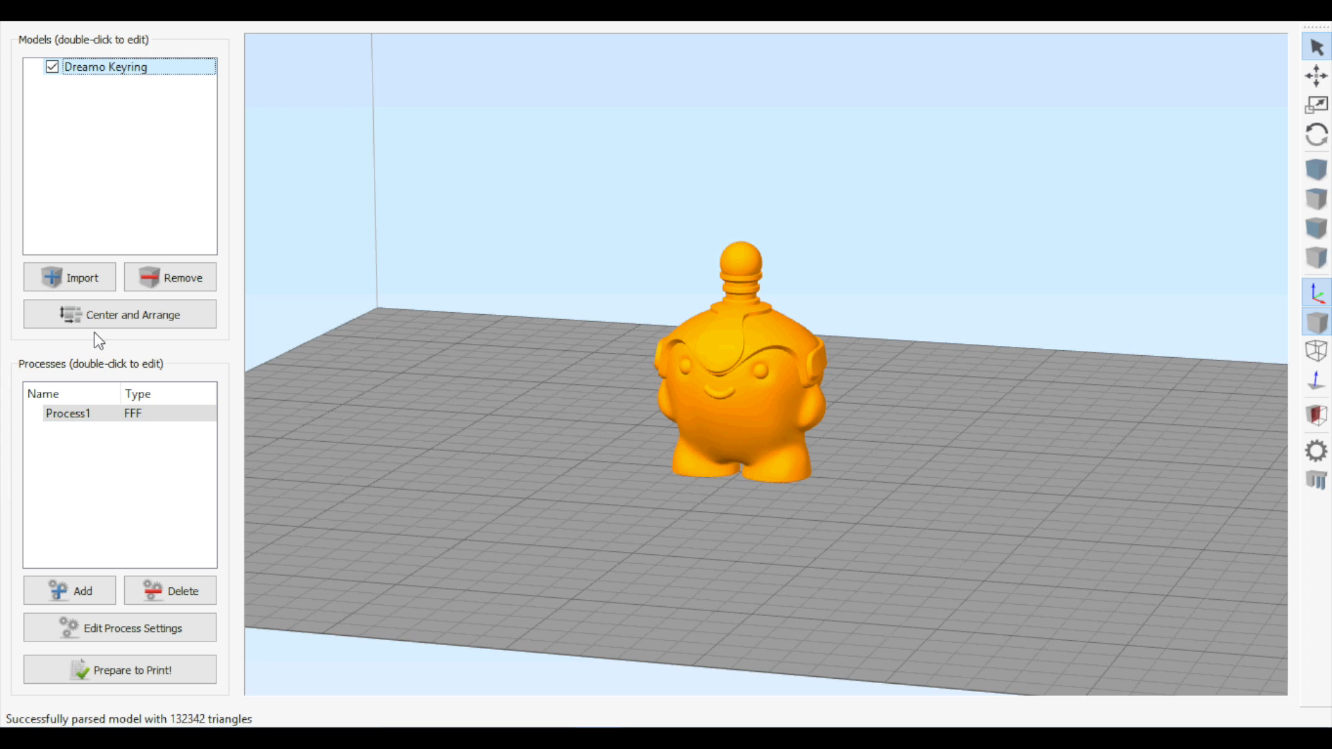
# Set the process to High quality, slice the keyring and show its toolpath preview (1h12m estimate).
pyautogui.click(119, 629)
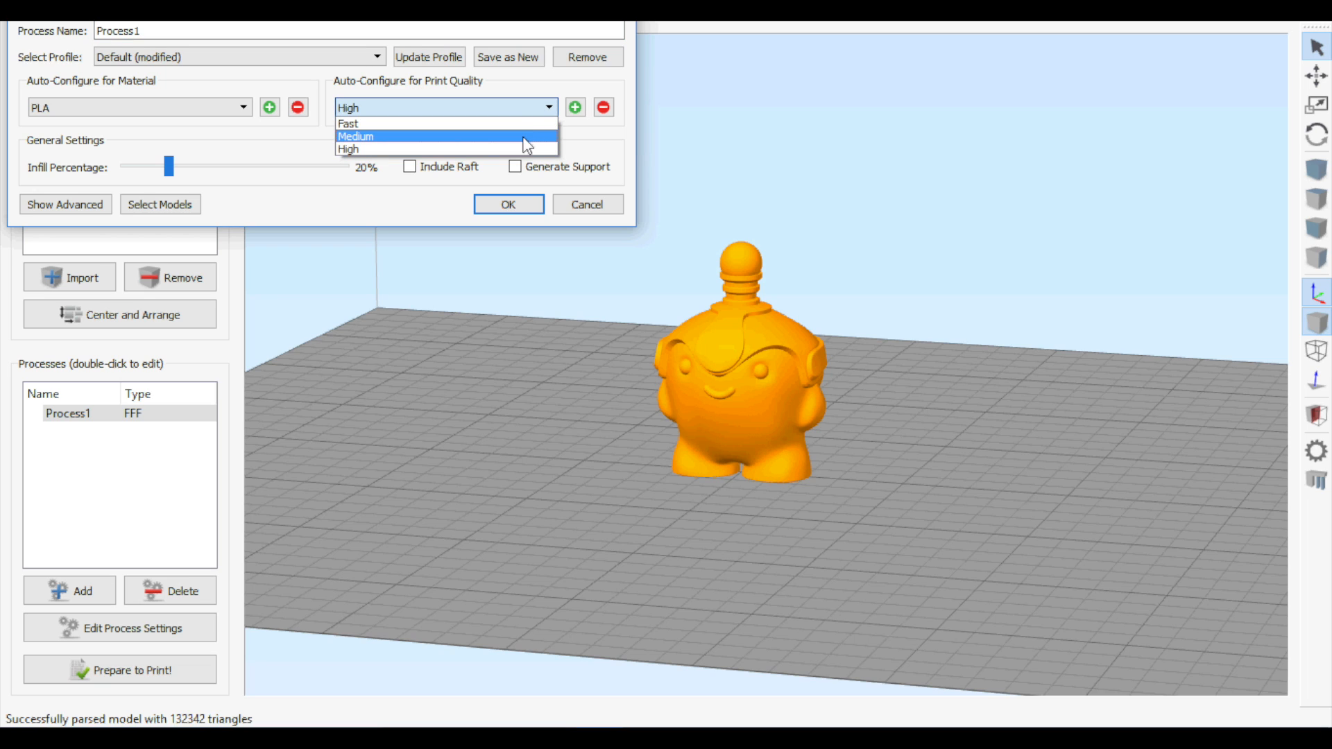
pyautogui.click(361, 149)
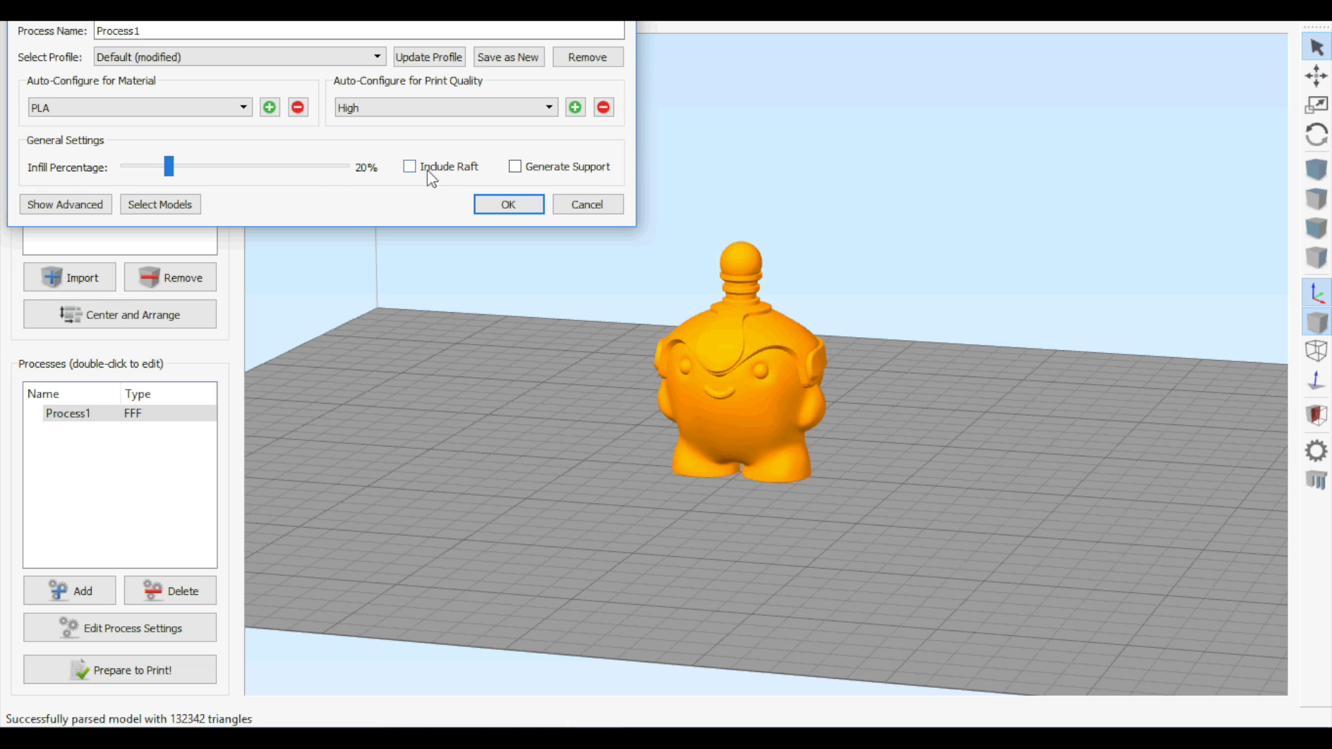
pyautogui.moveTo(96, 197)
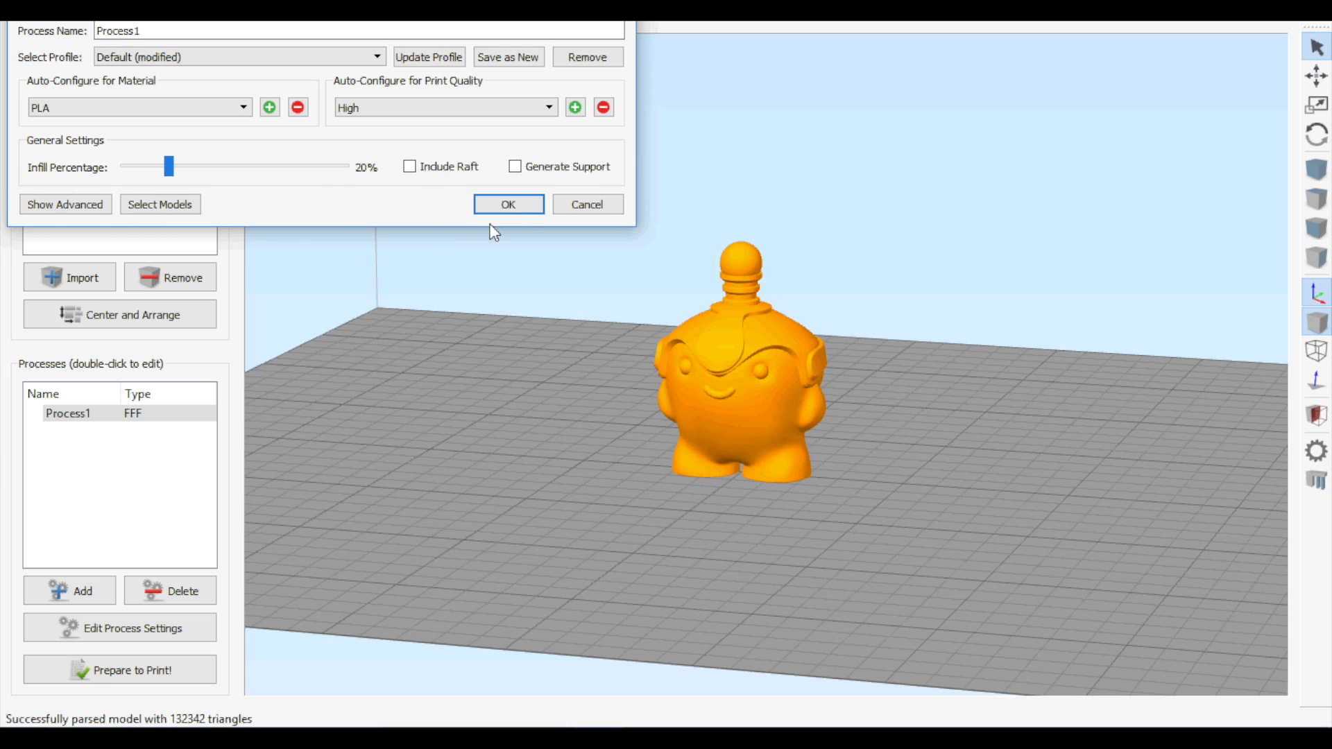
pyautogui.click(507, 204)
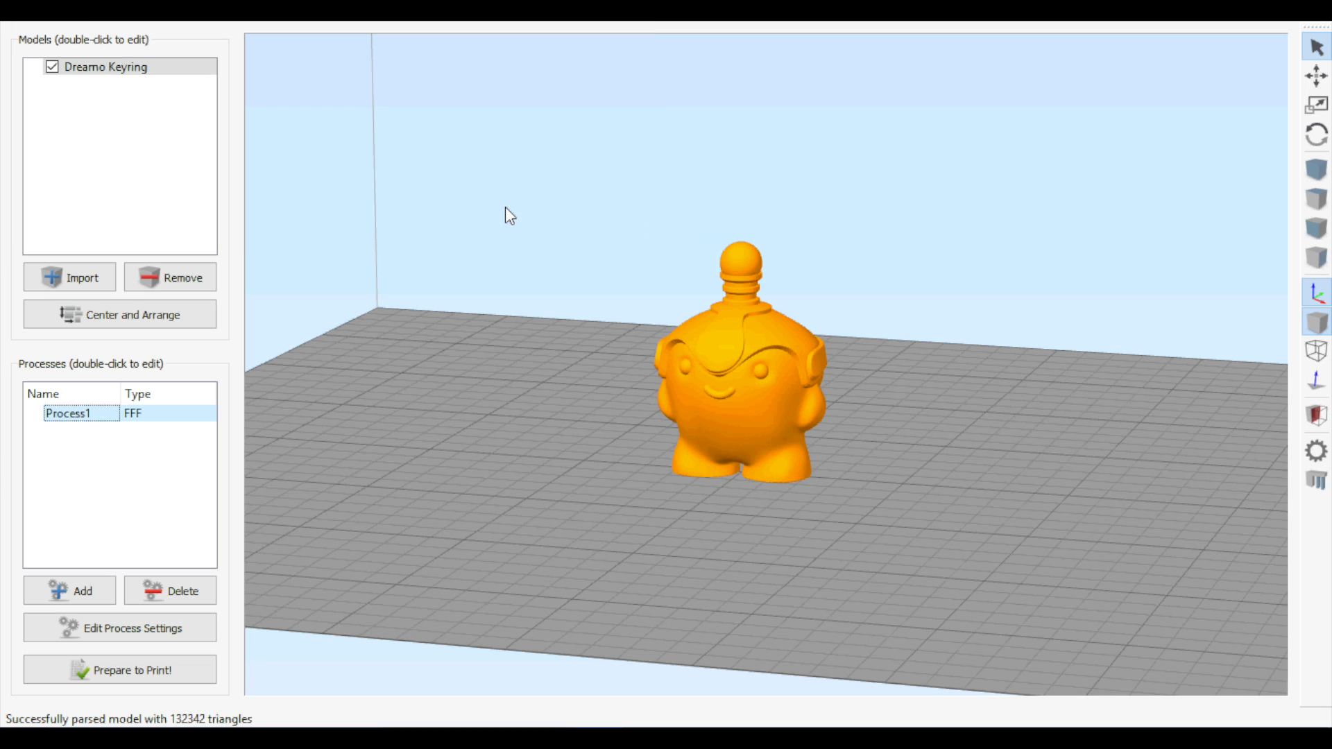
pyautogui.click(119, 670)
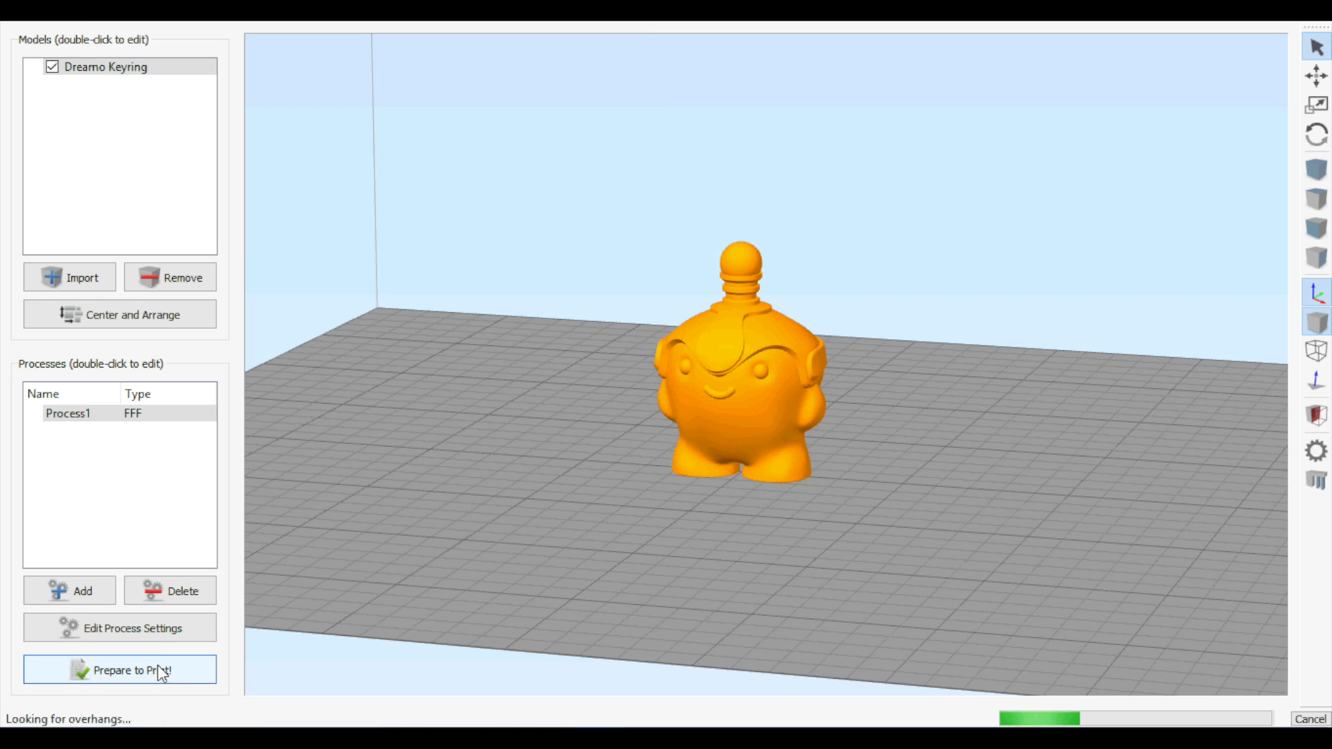
pyautogui.click(119, 670)
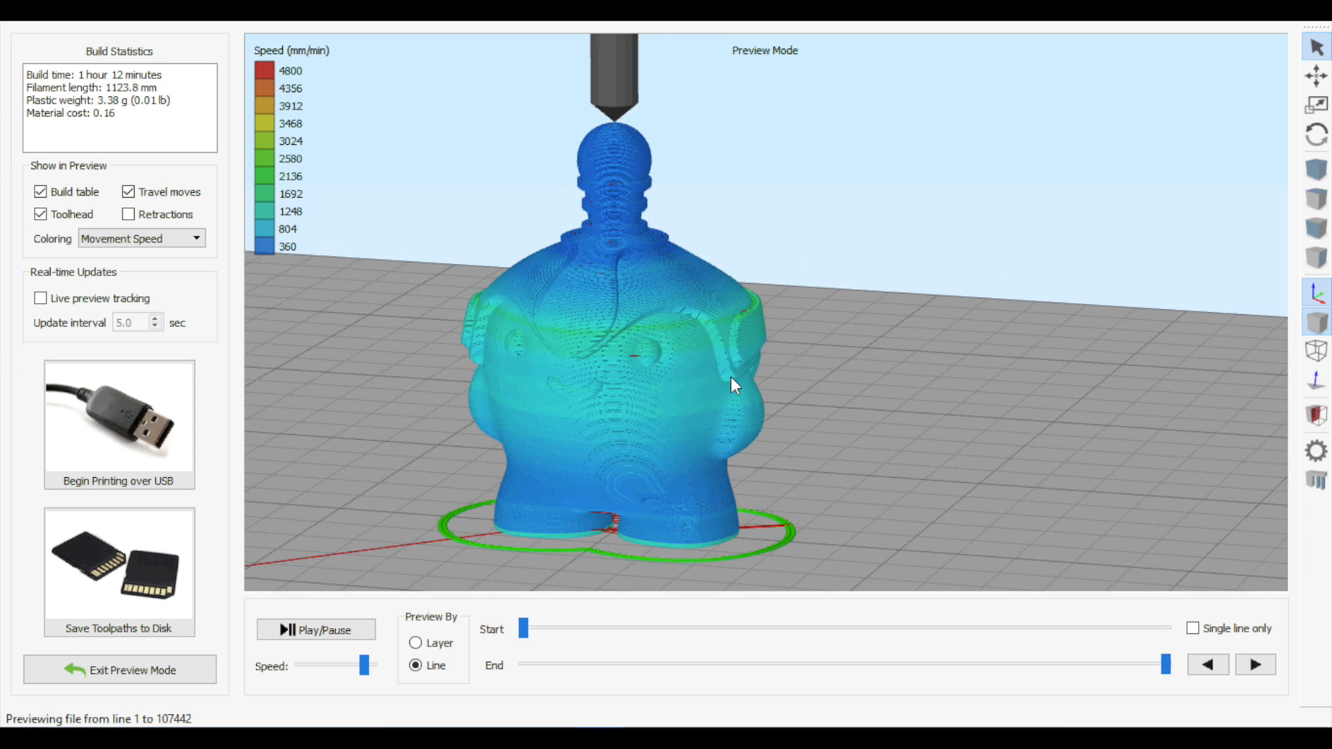
# Roll the preview End slider back from the head through mid infill to the first base layers.
pyautogui.moveTo(733, 385); pyautogui.dragTo(595, 501)
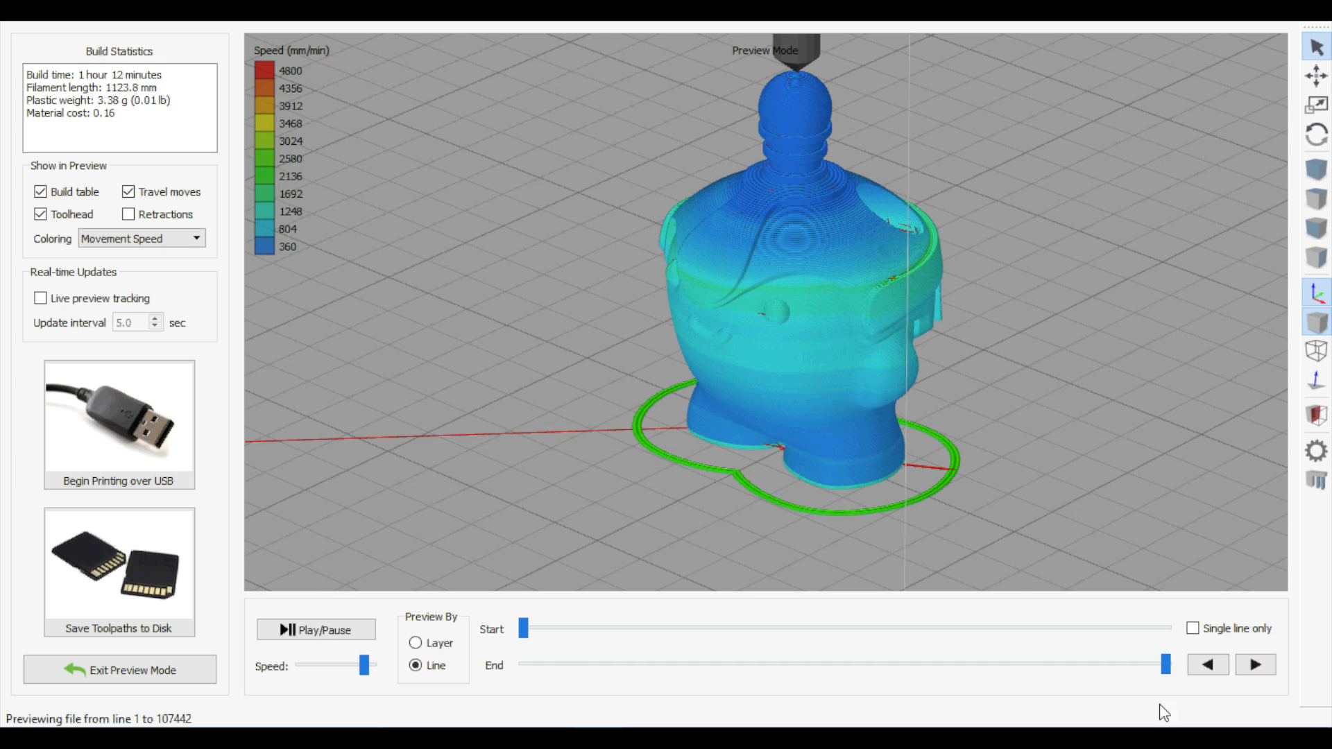
pyautogui.moveTo(1157, 665); pyautogui.dragTo(1142, 665)
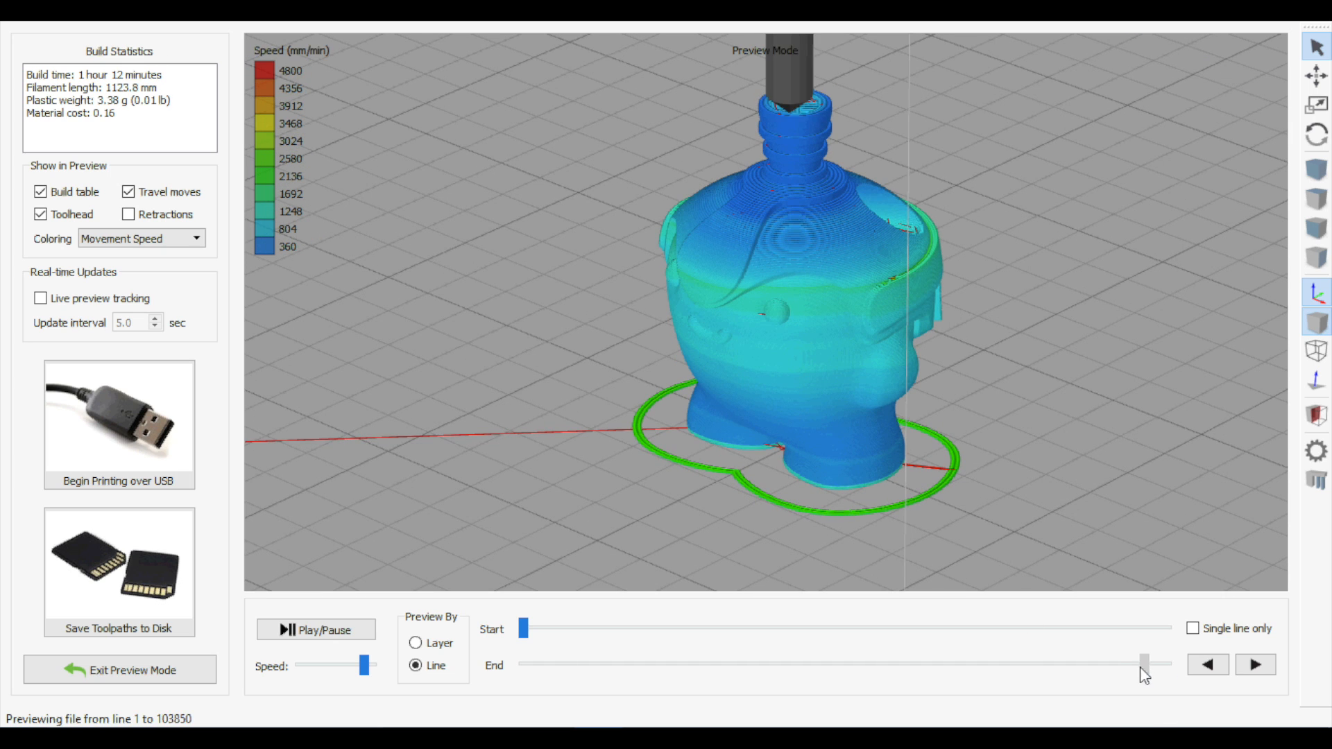
pyautogui.moveTo(1143, 664); pyautogui.dragTo(1077, 664)
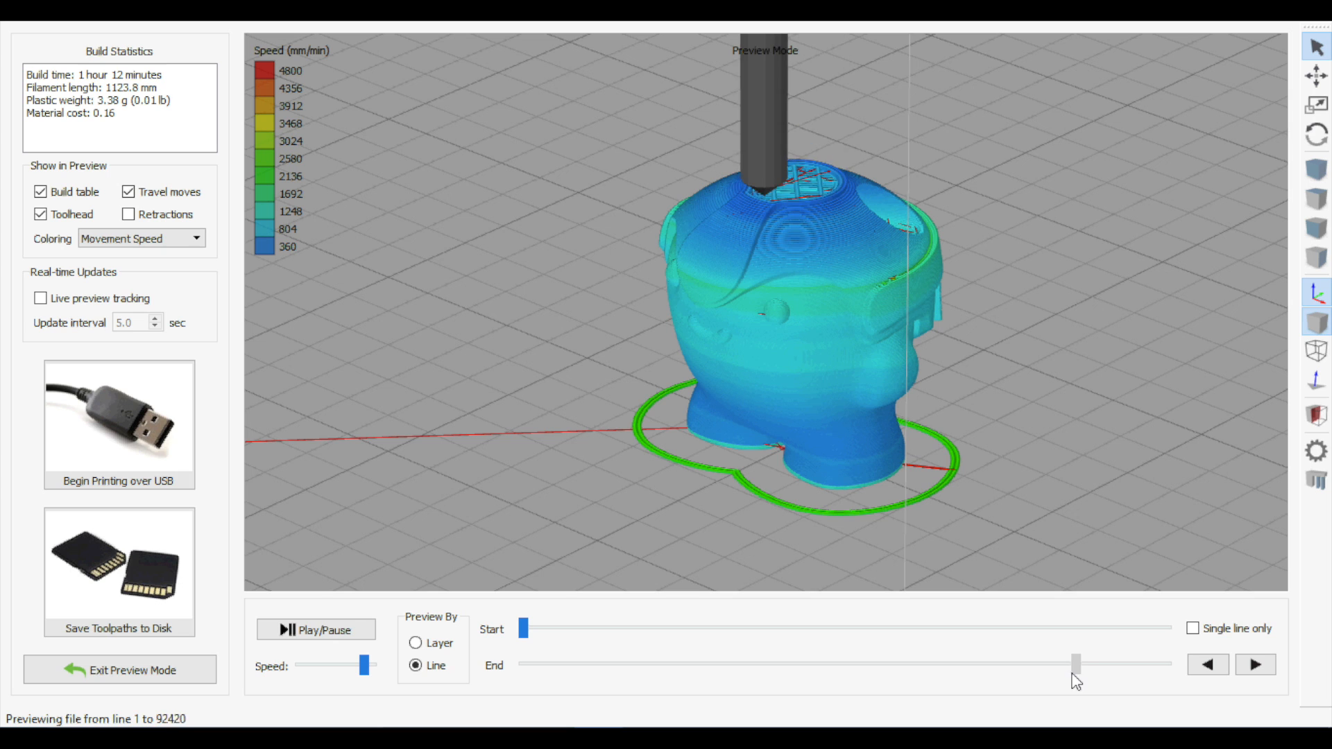
pyautogui.moveTo(1076, 663); pyautogui.dragTo(1024, 663)
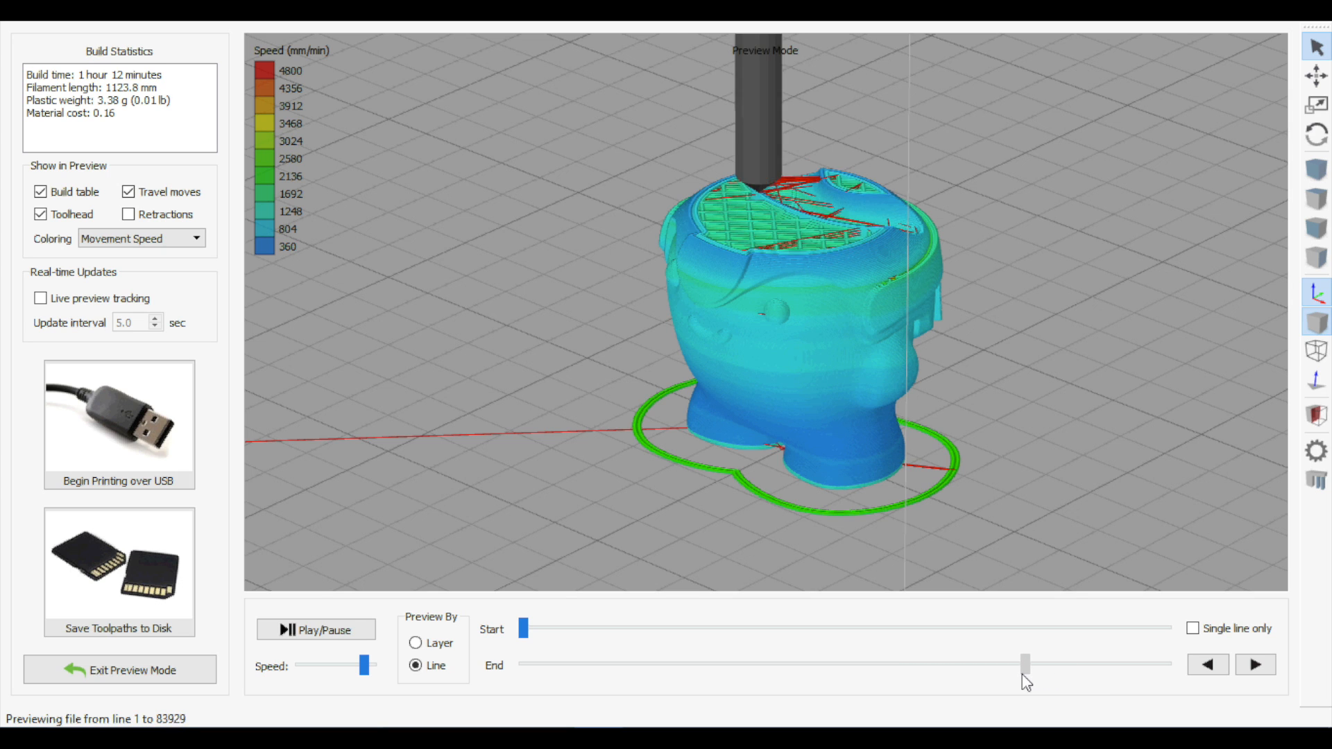
pyautogui.moveTo(1026, 662); pyautogui.dragTo(925, 662)
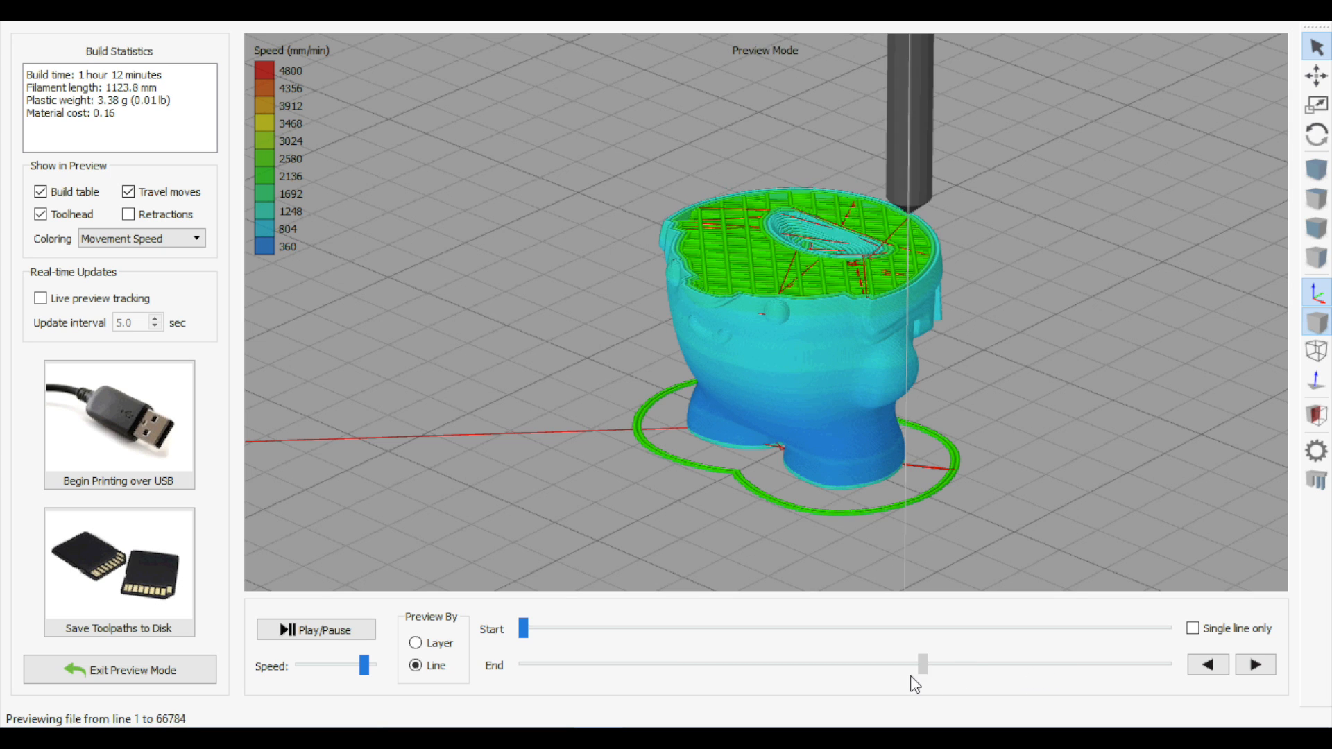
pyautogui.moveTo(924, 664); pyautogui.dragTo(733, 663)
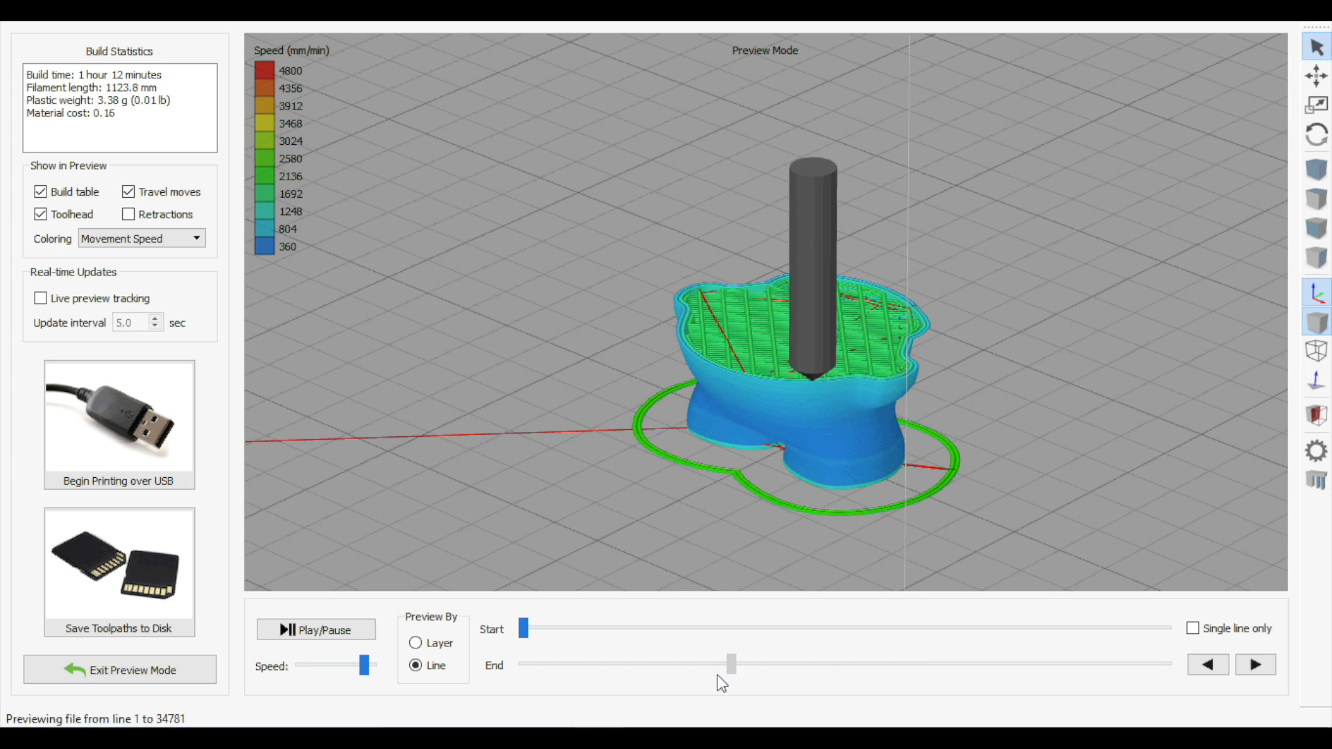
pyautogui.moveTo(732, 663); pyautogui.dragTo(535, 663)
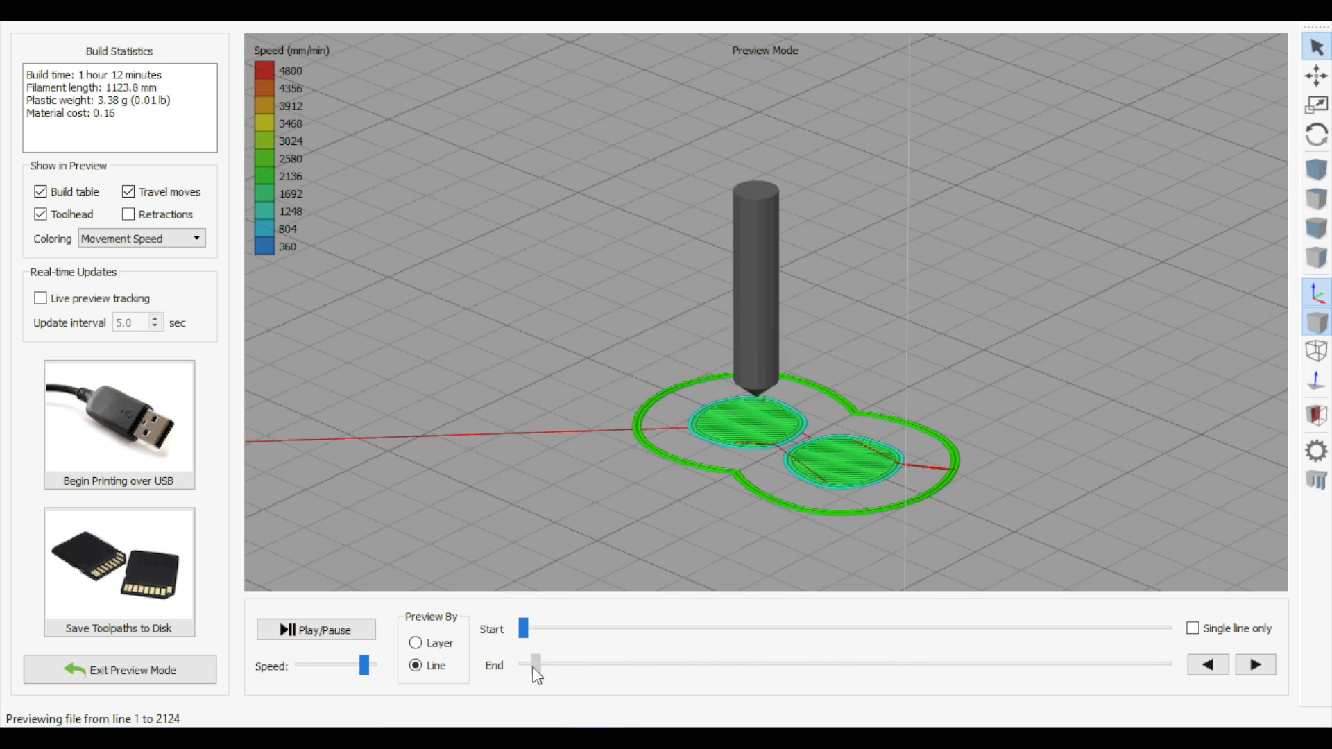
pyautogui.moveTo(536, 663); pyautogui.dragTo(569, 663)
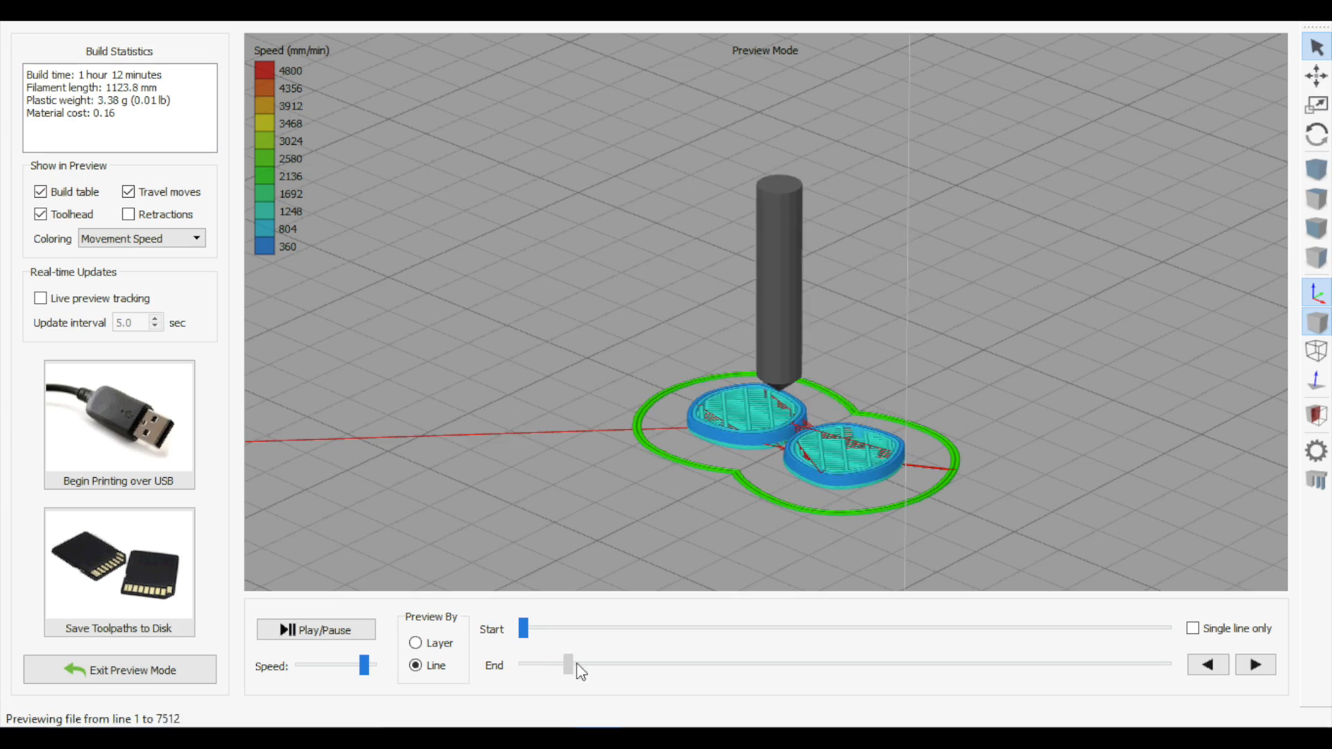